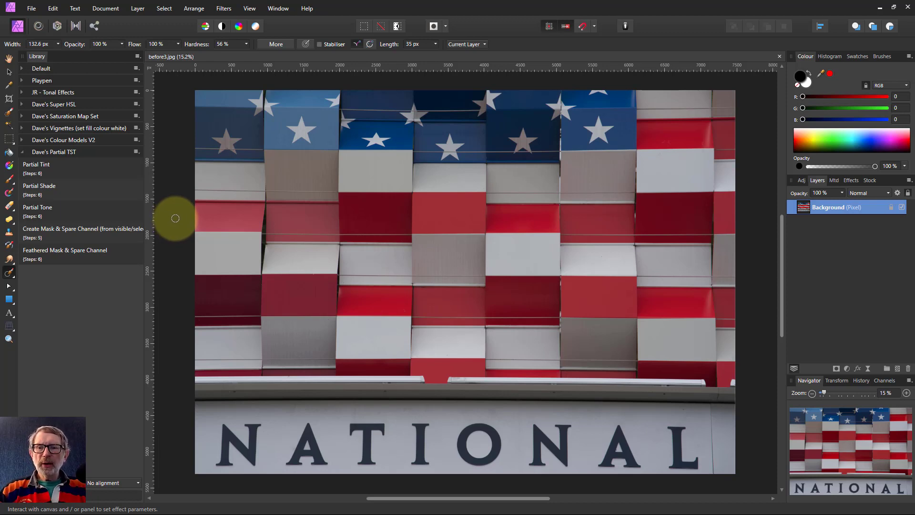
mouse_move(448, 248)
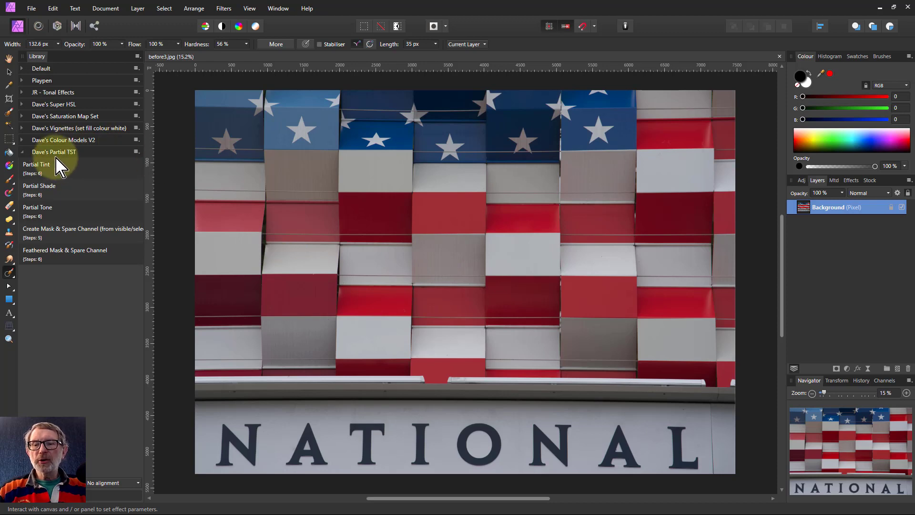
mouse_move(79, 166)
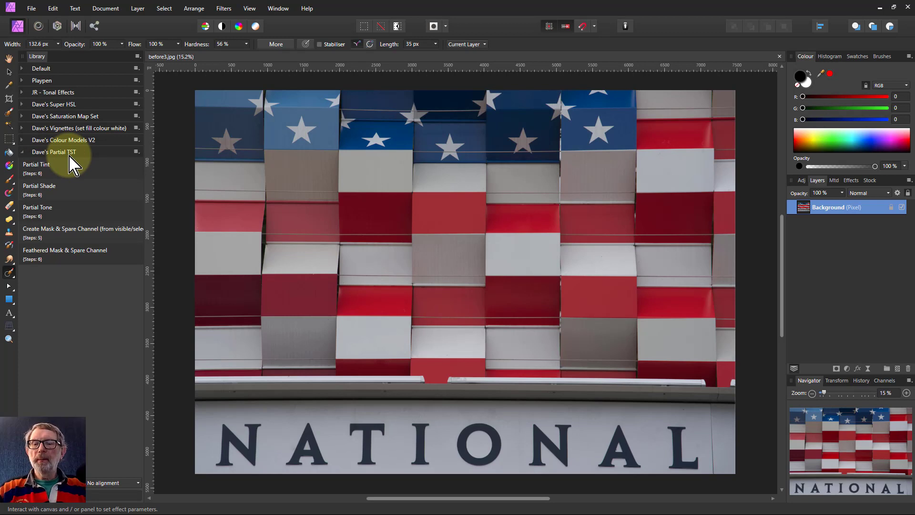
mouse_move(70, 183)
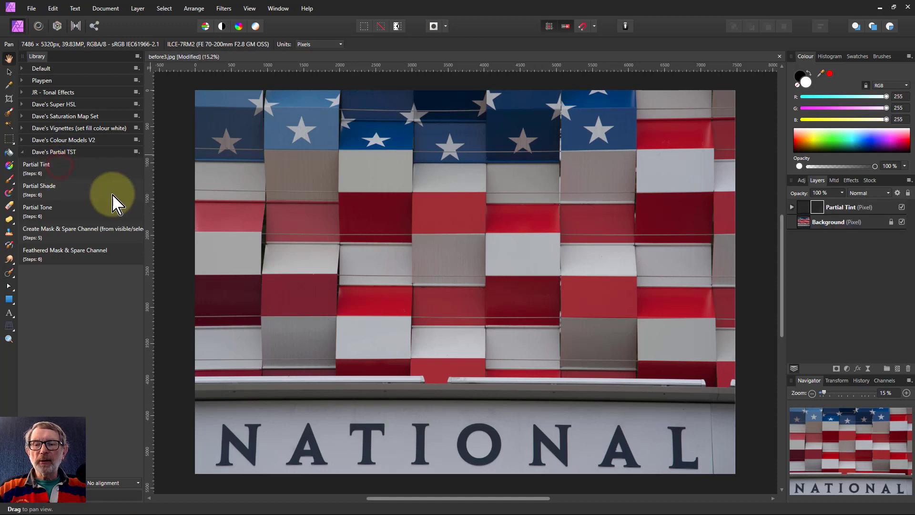
mouse_move(325, 188)
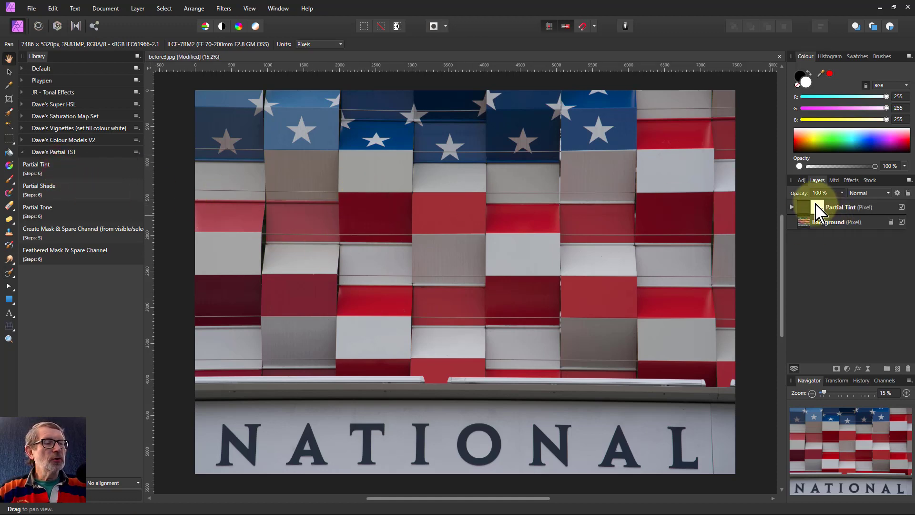
mouse_move(817, 209)
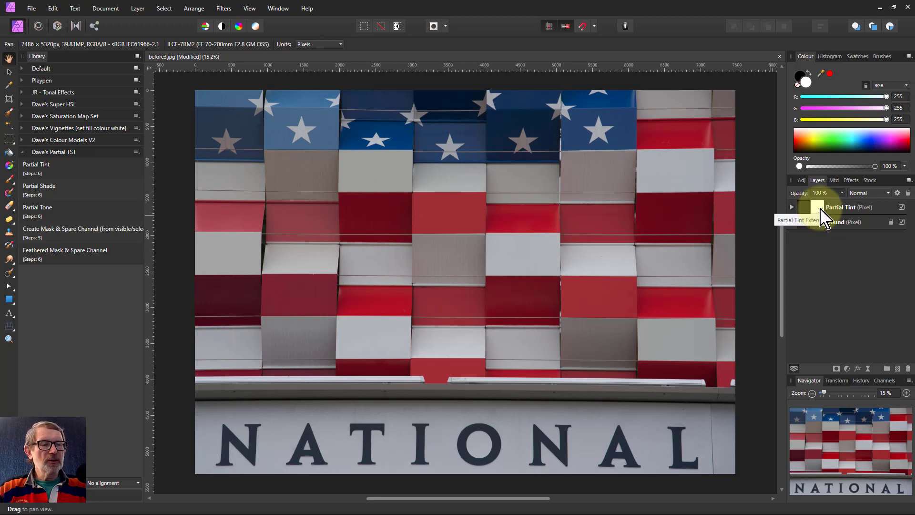
mouse_move(50, 207)
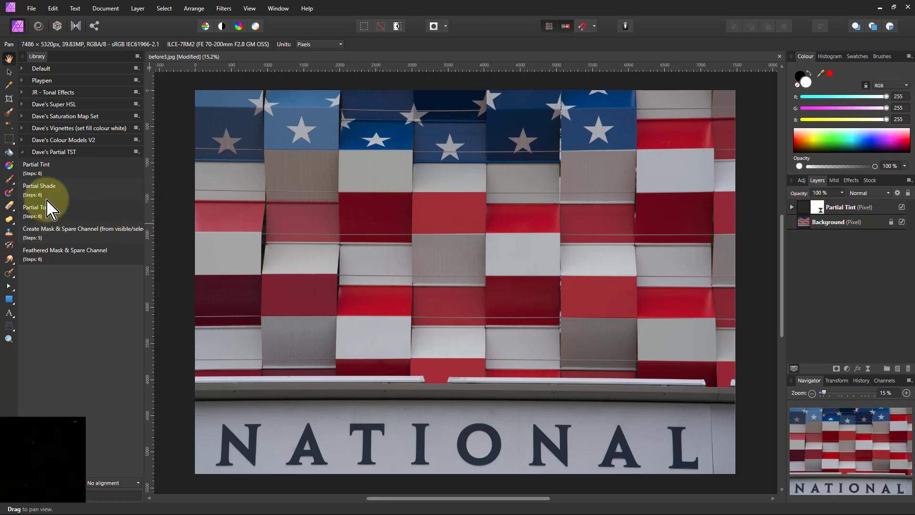
Run the Partial Tone macro from Dave's Partial TST to add its selection layer.
left_click(39, 186)
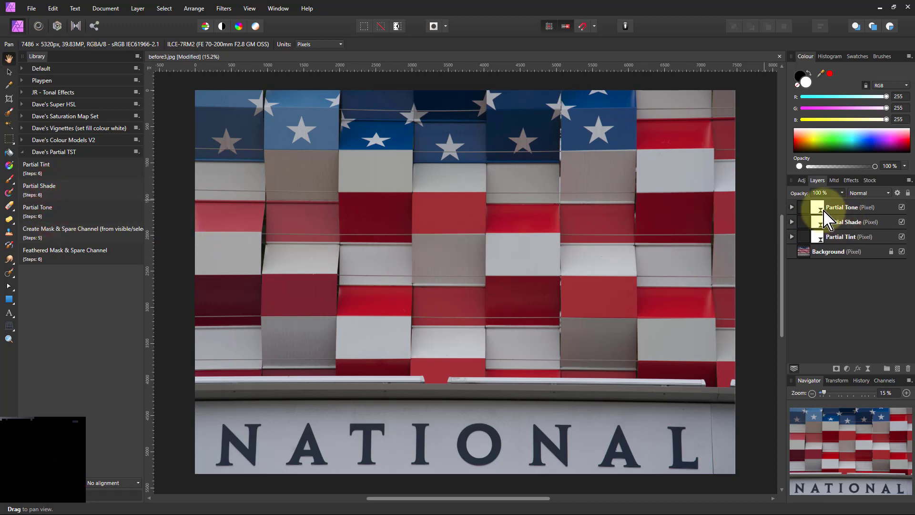
mouse_move(809, 254)
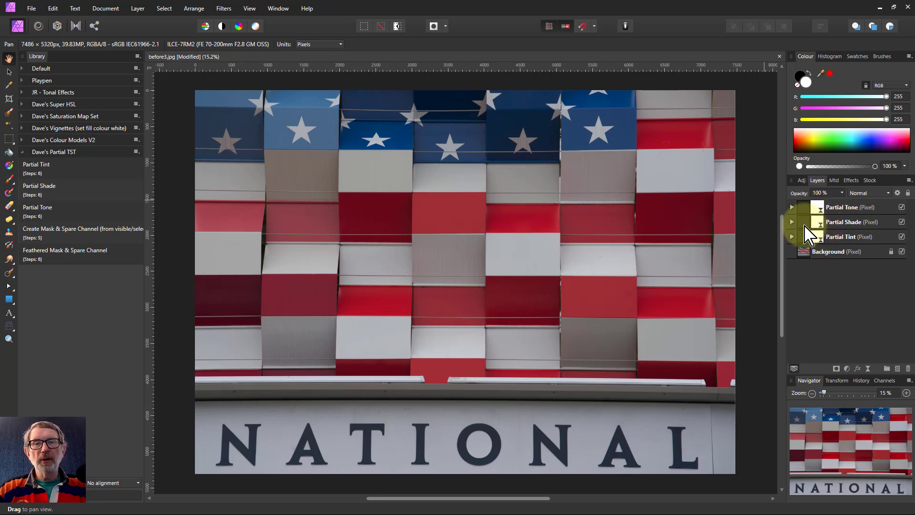
mouse_move(819, 257)
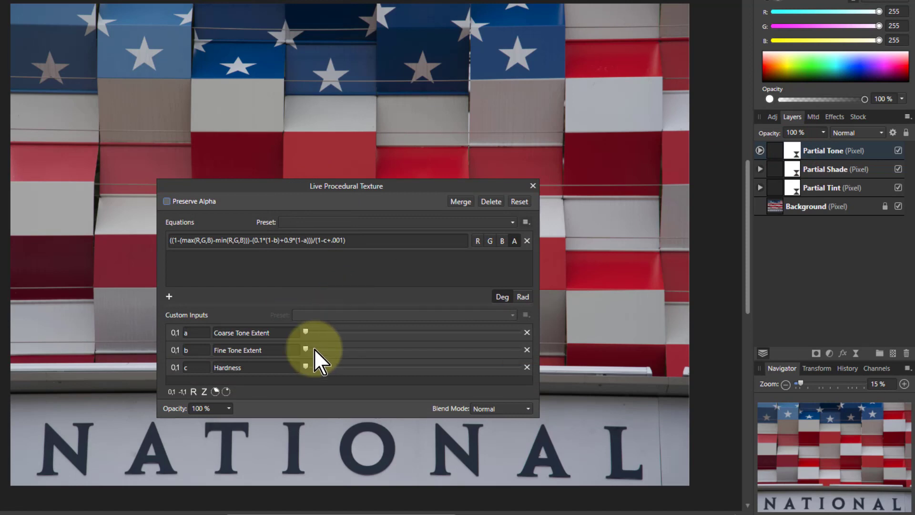
mouse_move(307, 382)
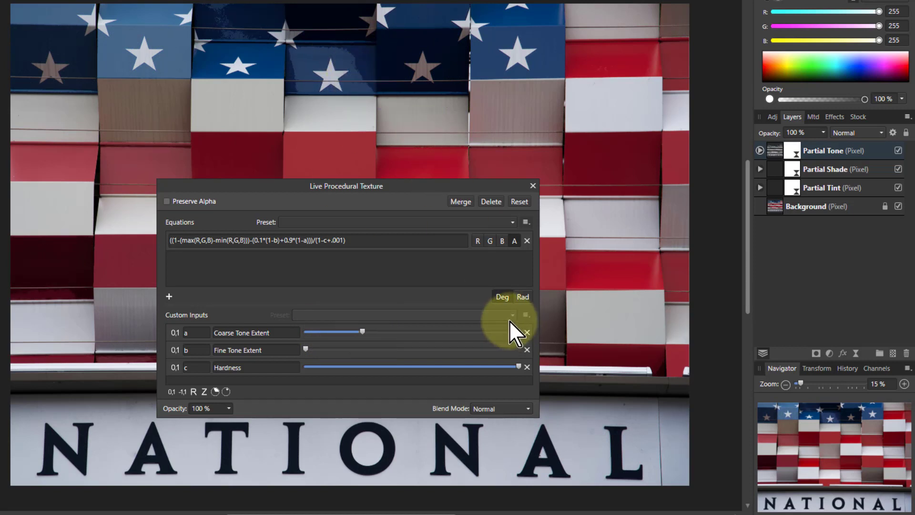
mouse_move(499, 370)
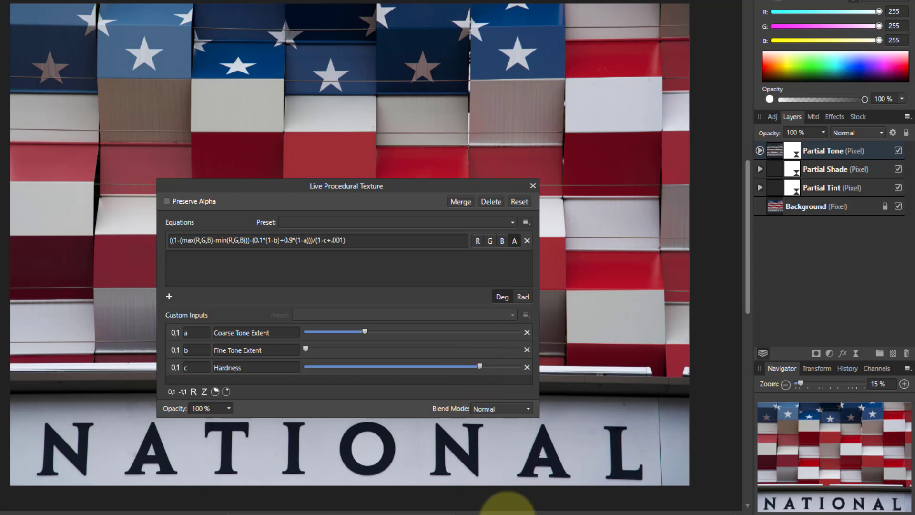
mouse_move(806, 275)
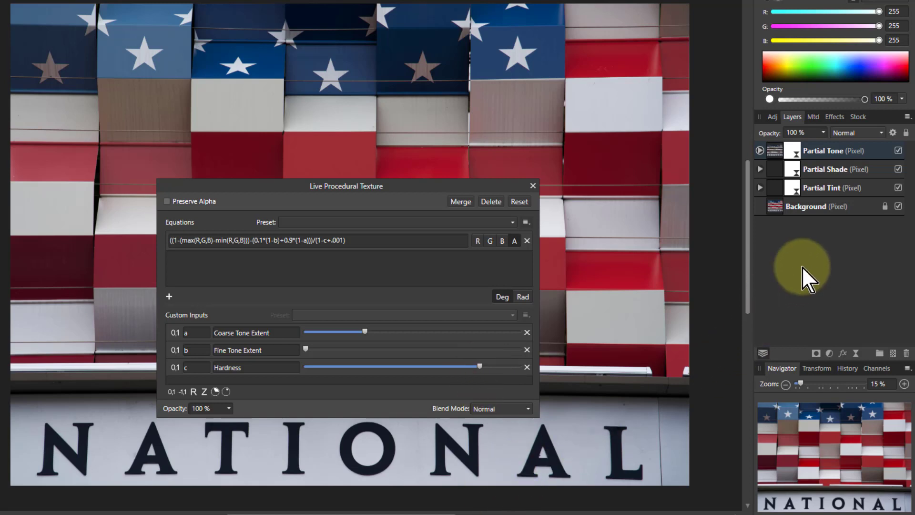
mouse_move(846, 151)
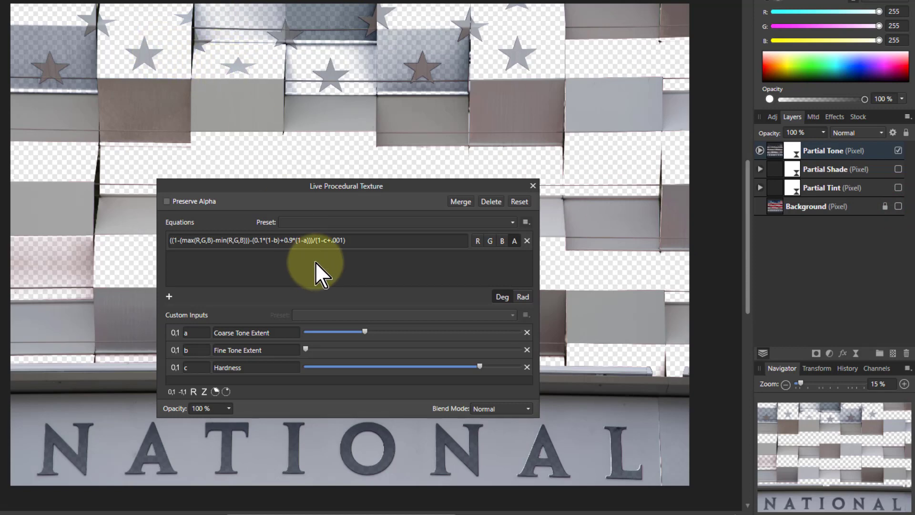
mouse_move(380, 338)
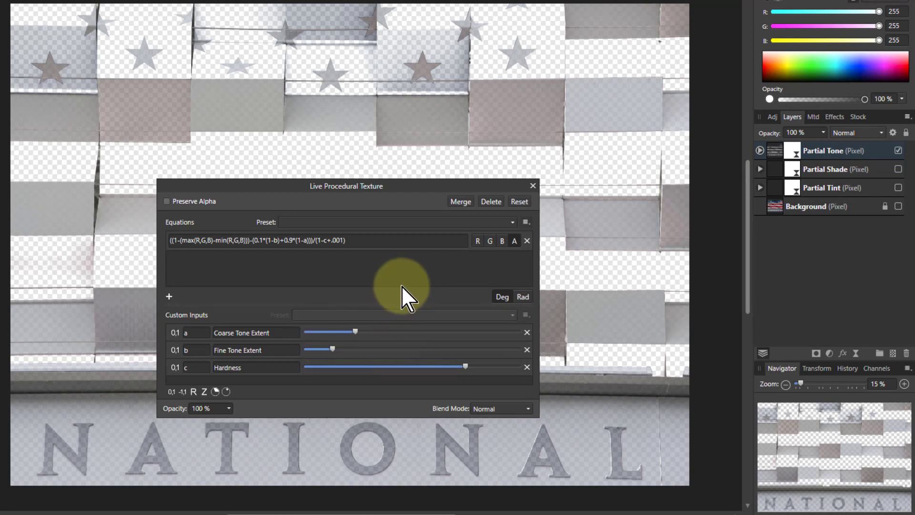
mouse_move(456, 271)
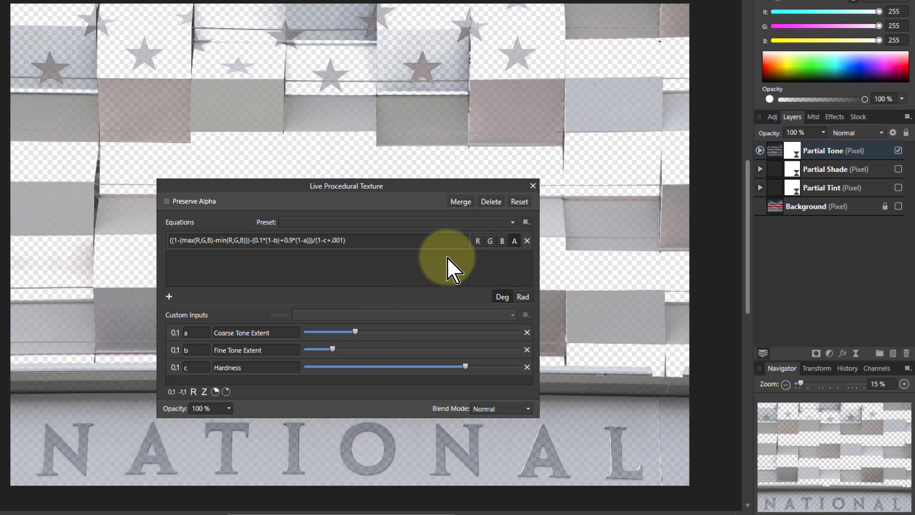
mouse_move(777, 158)
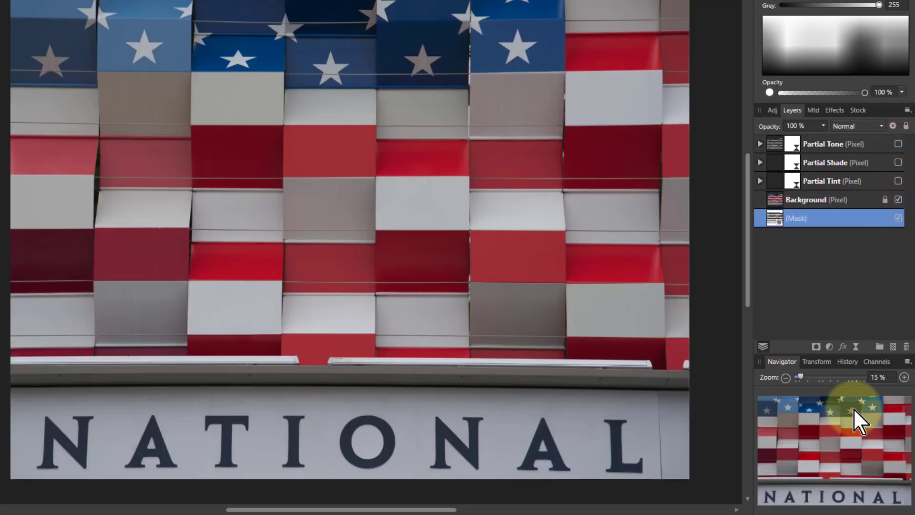
Show the Channels panel and select the Background layer.
left_click(876, 361)
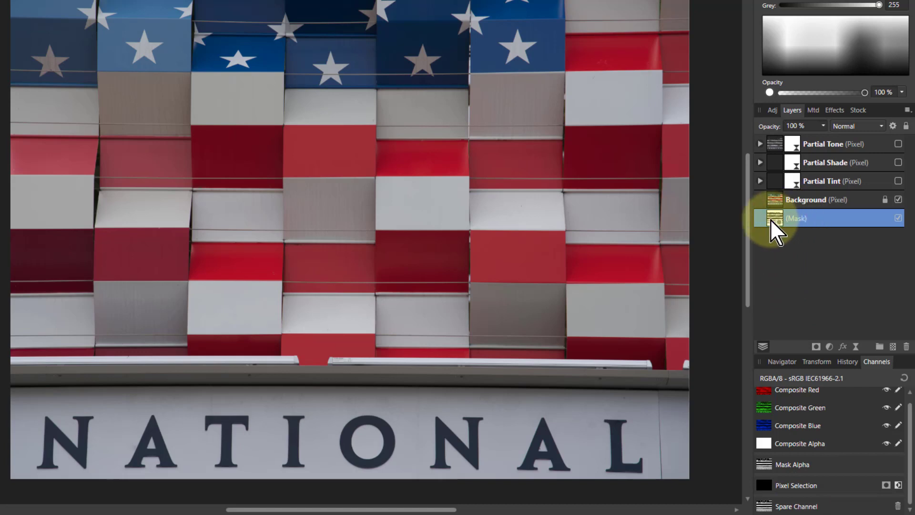
mouse_move(784, 239)
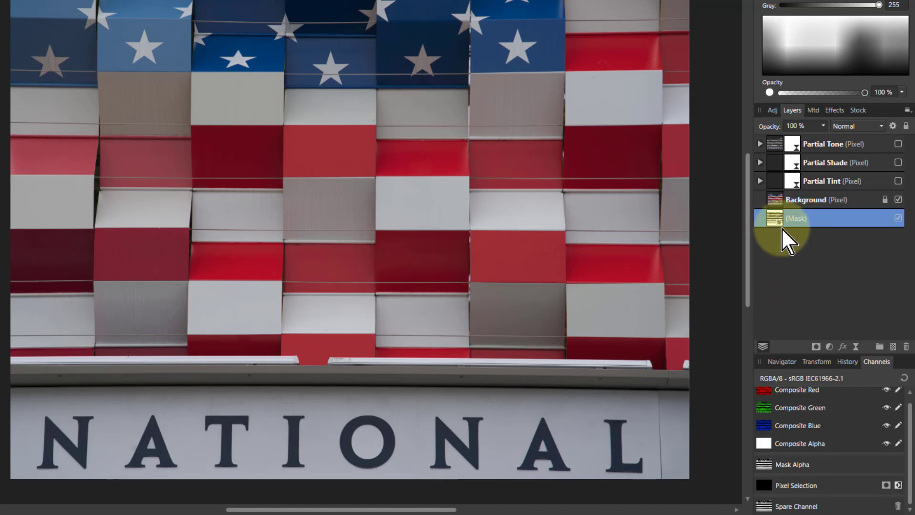
left_click(806, 200)
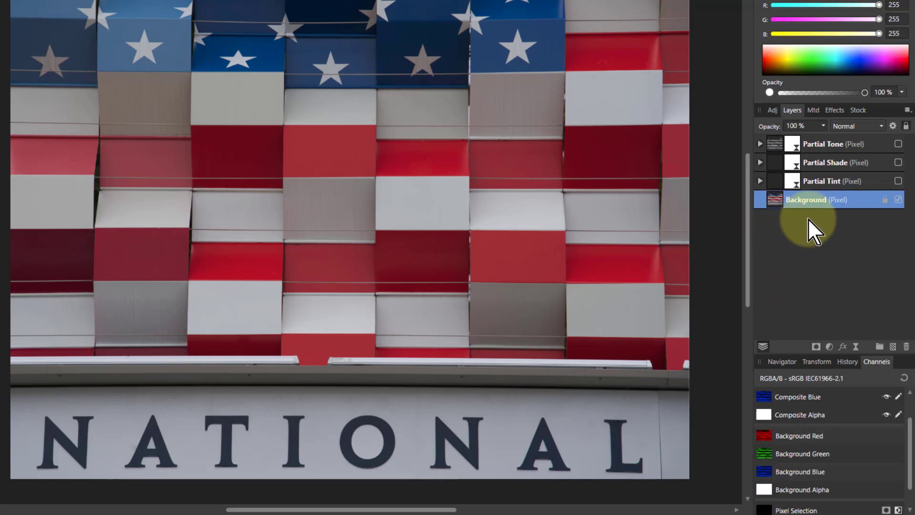
mouse_move(823, 350)
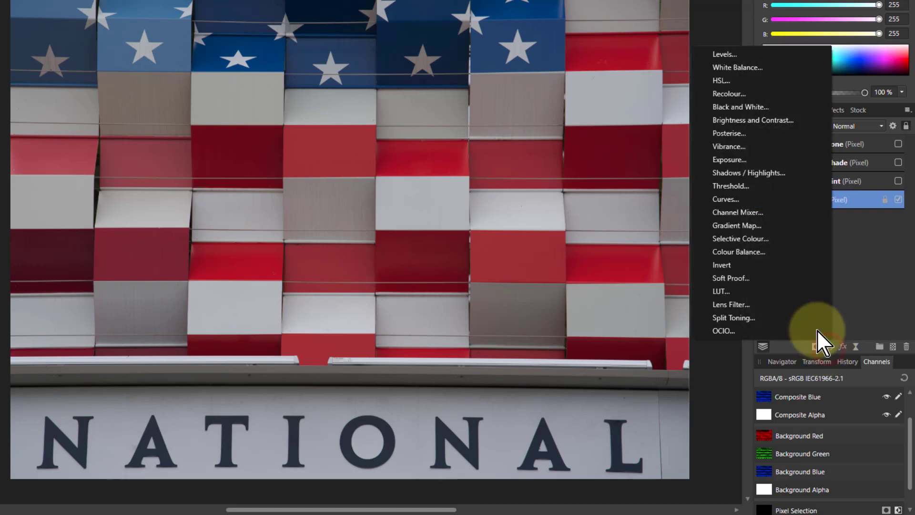
Add a Curves adjustment in LAB Lightness, masked with the spare channel alpha.
left_click(725, 199)
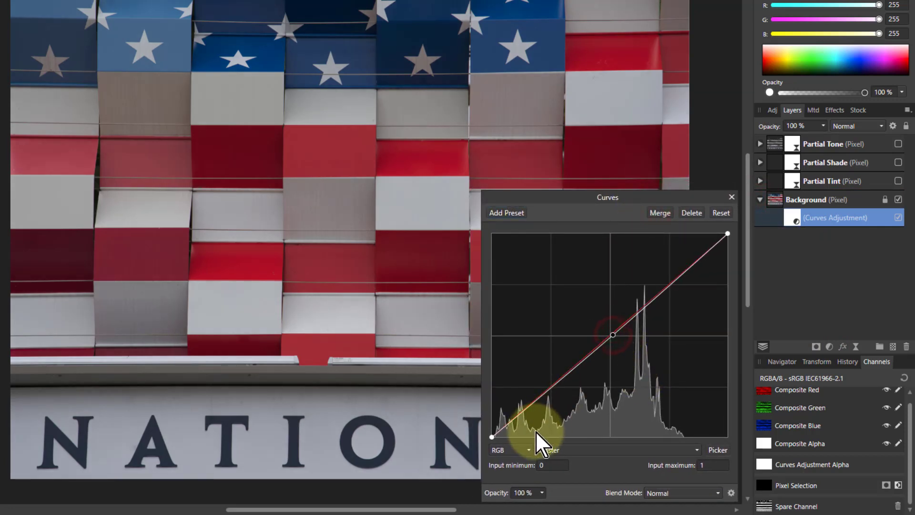
left_click(511, 450)
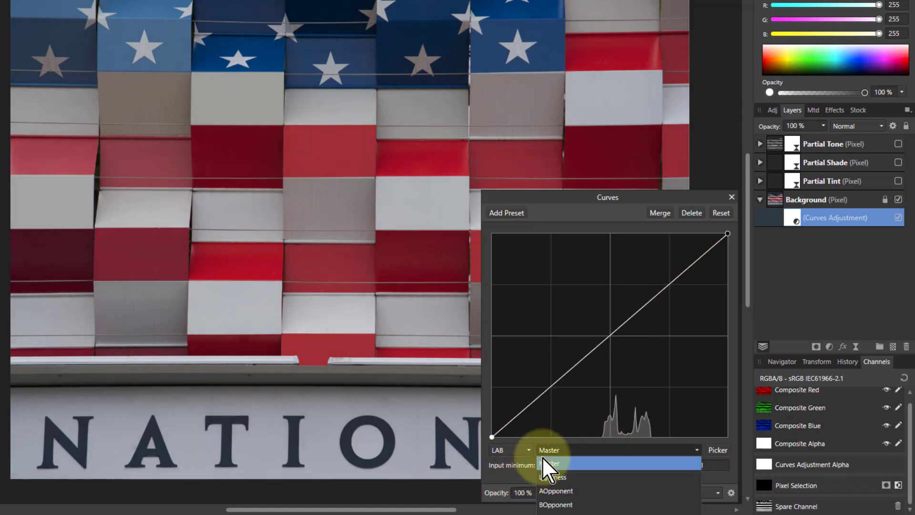
left_click(554, 463)
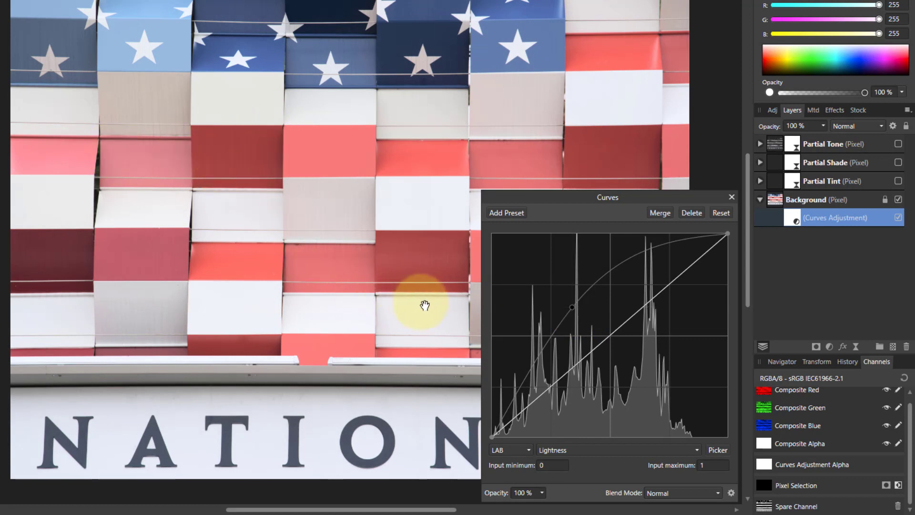
mouse_move(746, 425)
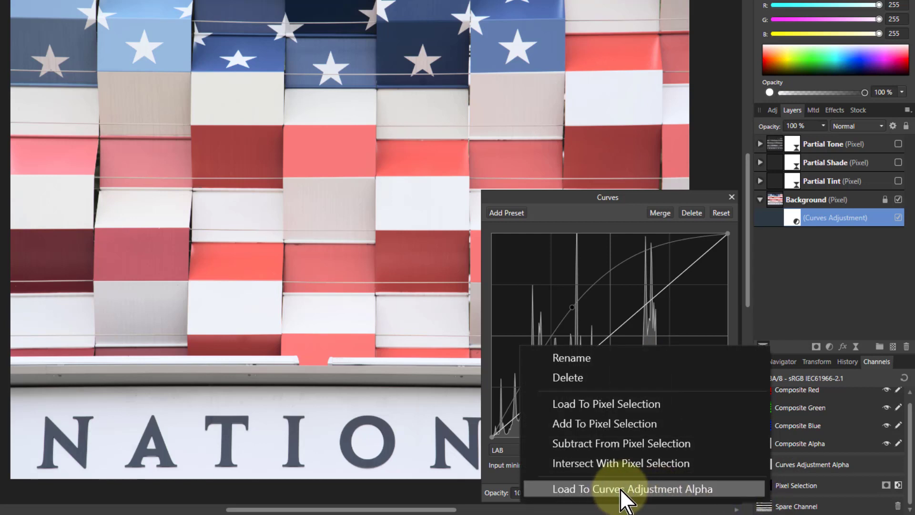
left_click(633, 489)
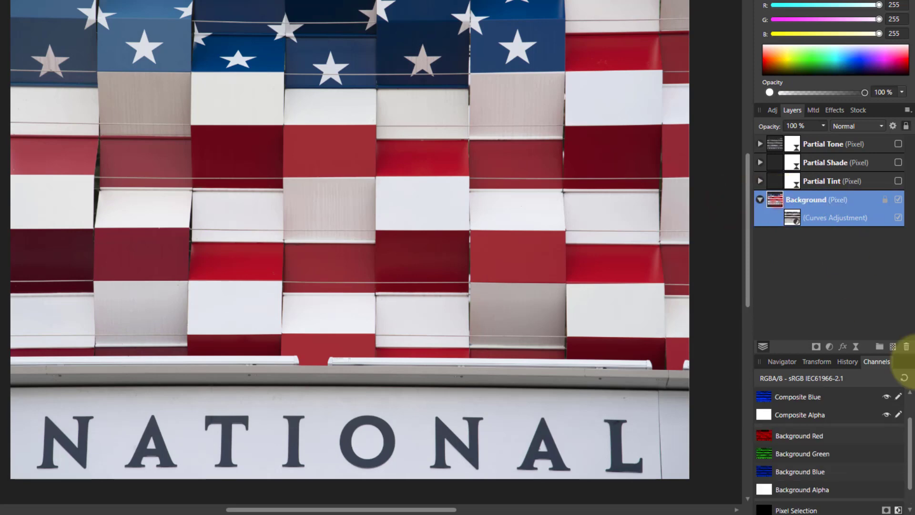
Add an HSL Shift adjustment masked by the spare channel, saturation 50%.
left_click(828, 346)
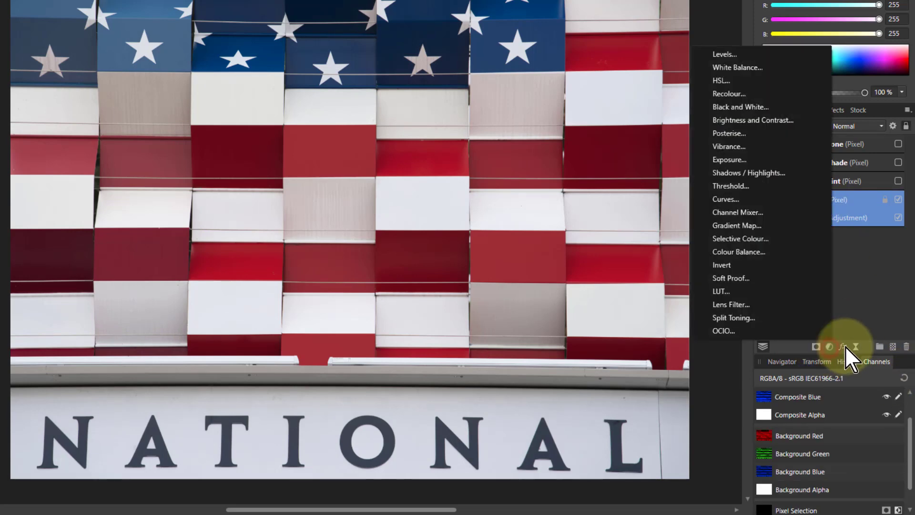
left_click(720, 80)
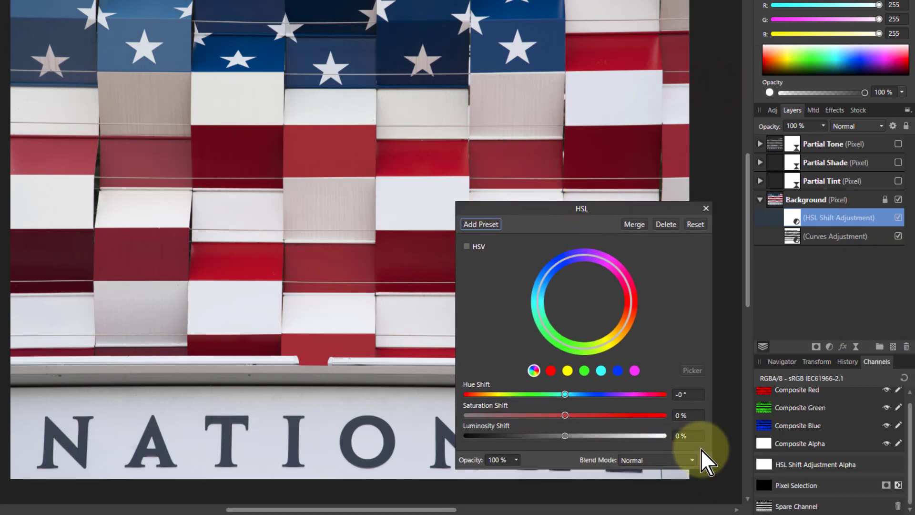
mouse_move(753, 505)
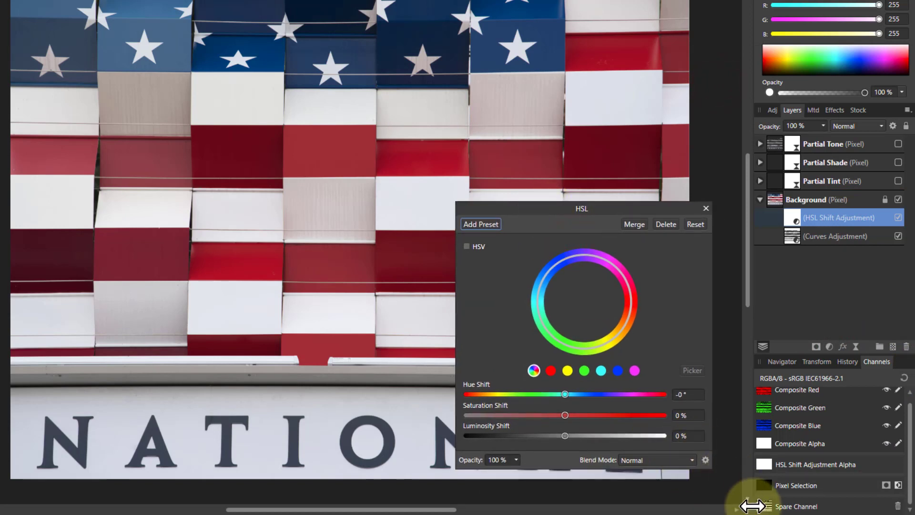
right_click(797, 506)
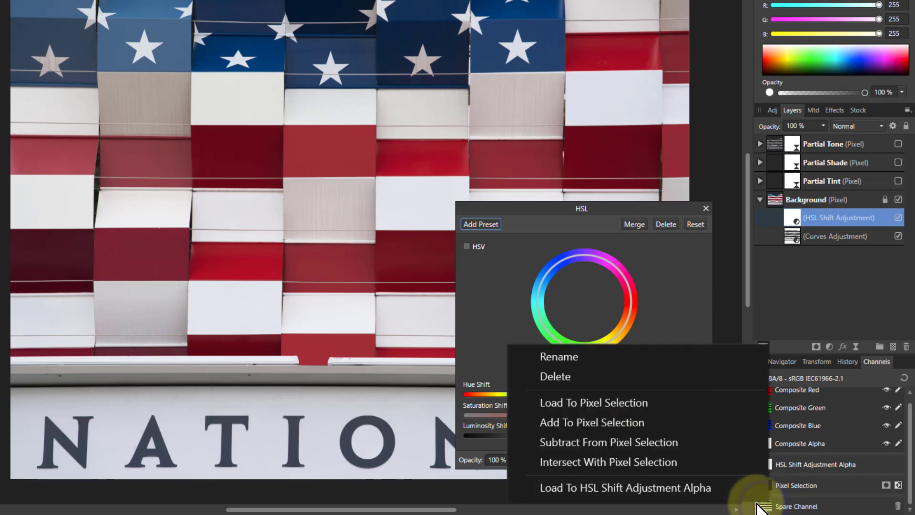
mouse_move(627, 487)
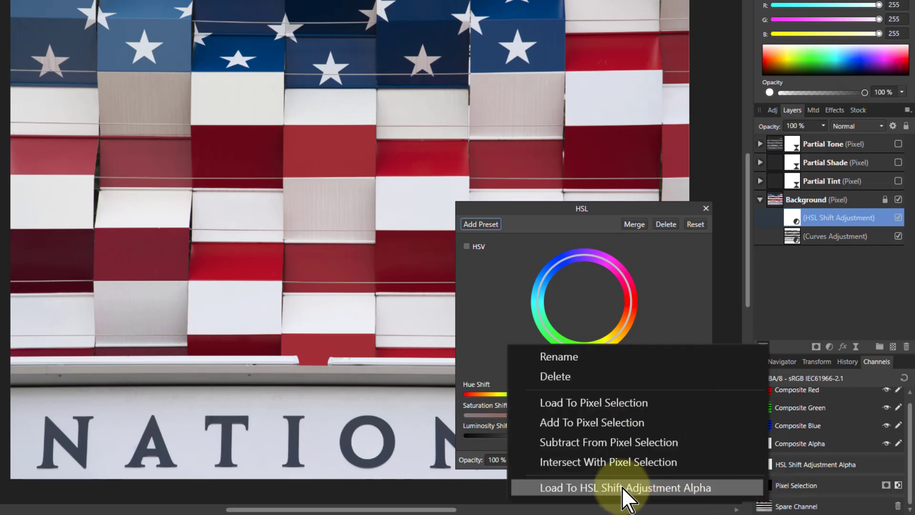
left_click(625, 487)
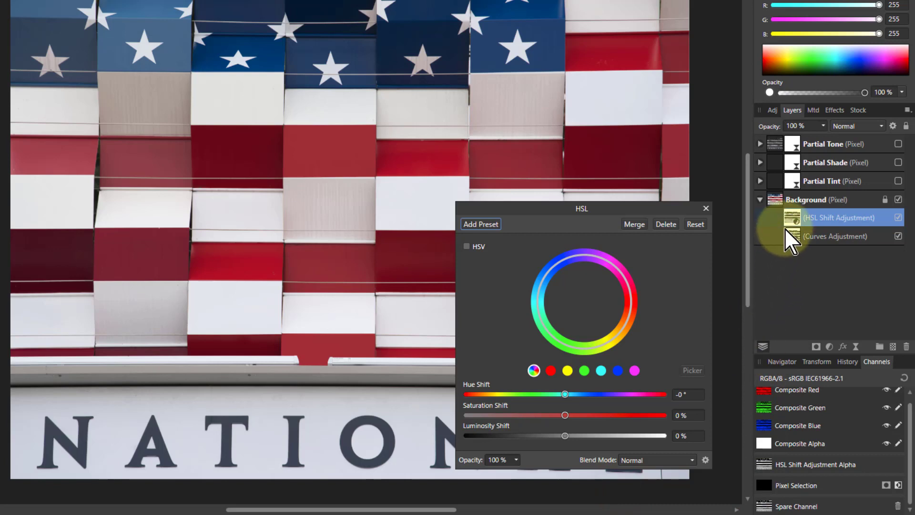
mouse_move(793, 242)
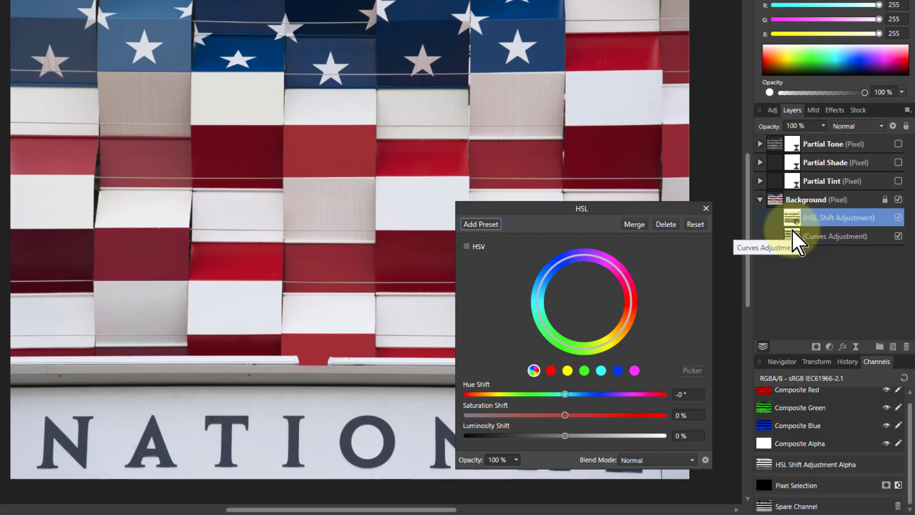
mouse_move(637, 418)
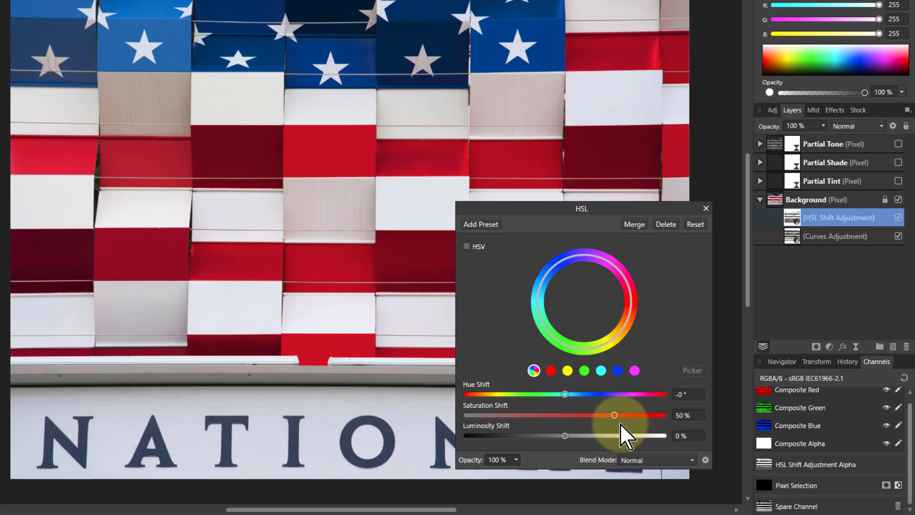
mouse_move(695, 224)
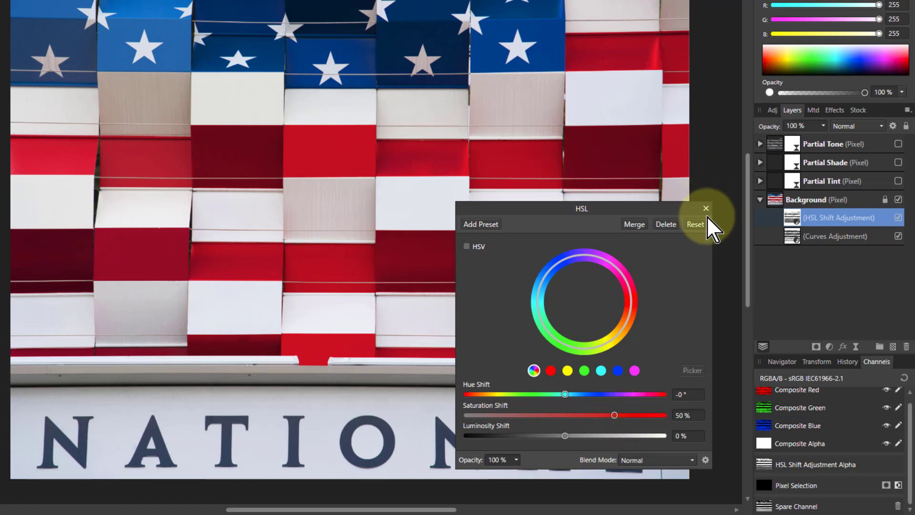
left_click(706, 208)
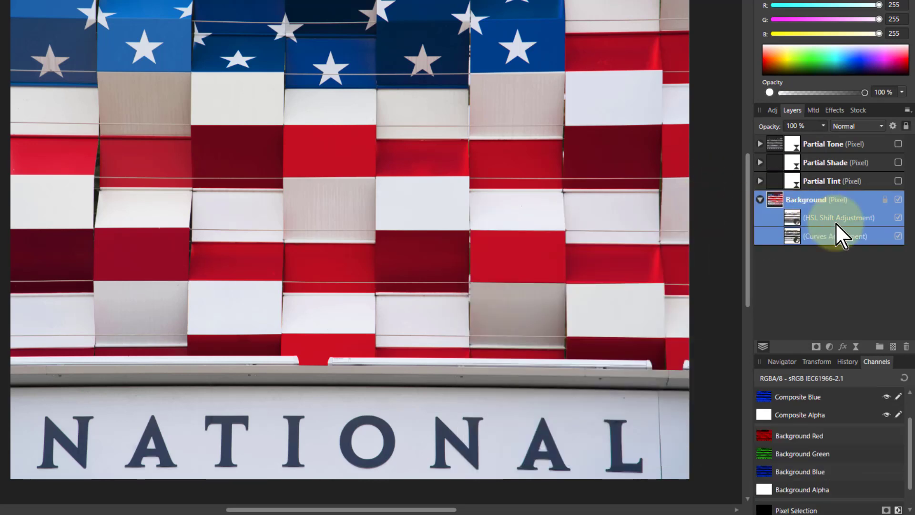
mouse_move(882, 192)
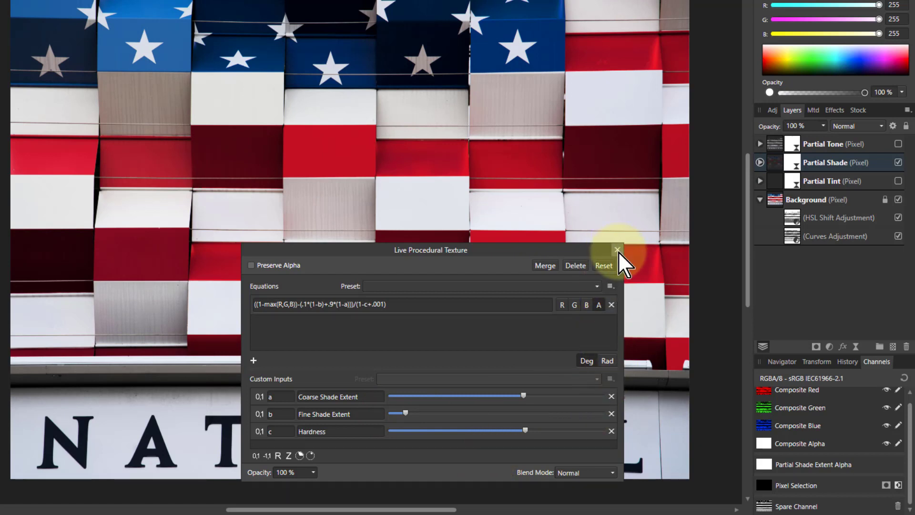
Close the Partial Shade texture settings.
left_click(616, 250)
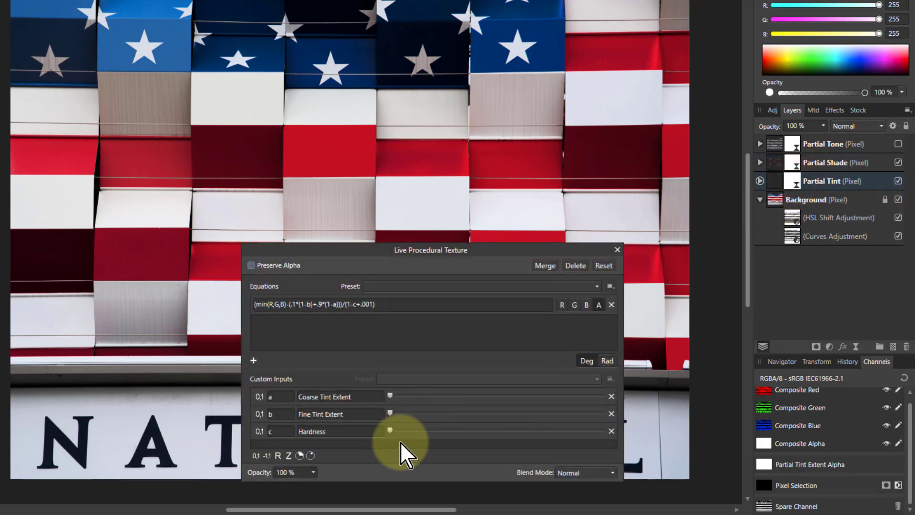
mouse_move(397, 405)
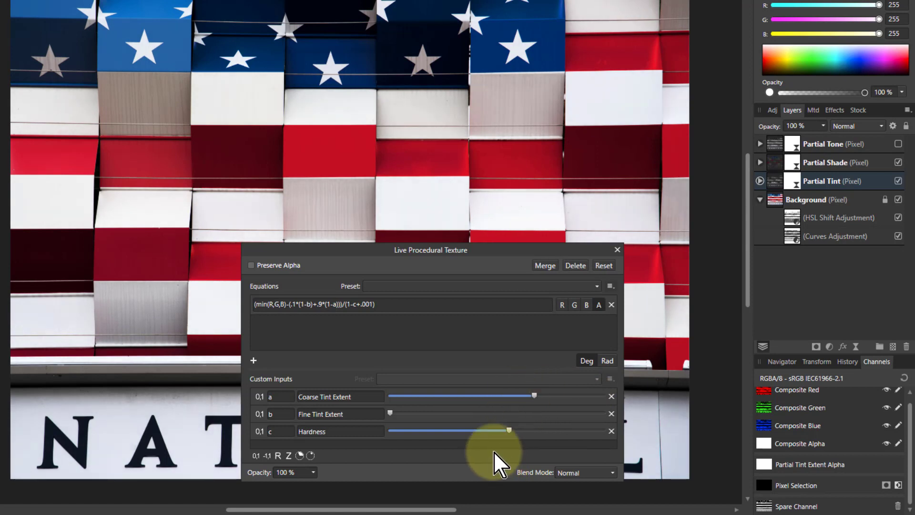
mouse_move(537, 402)
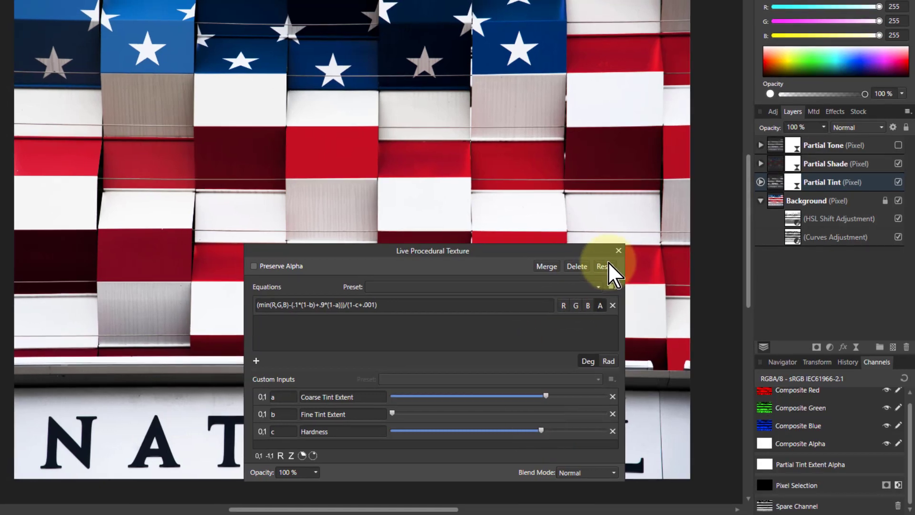
Close the Partial Tint texture settings and show the History panel.
left_click(618, 250)
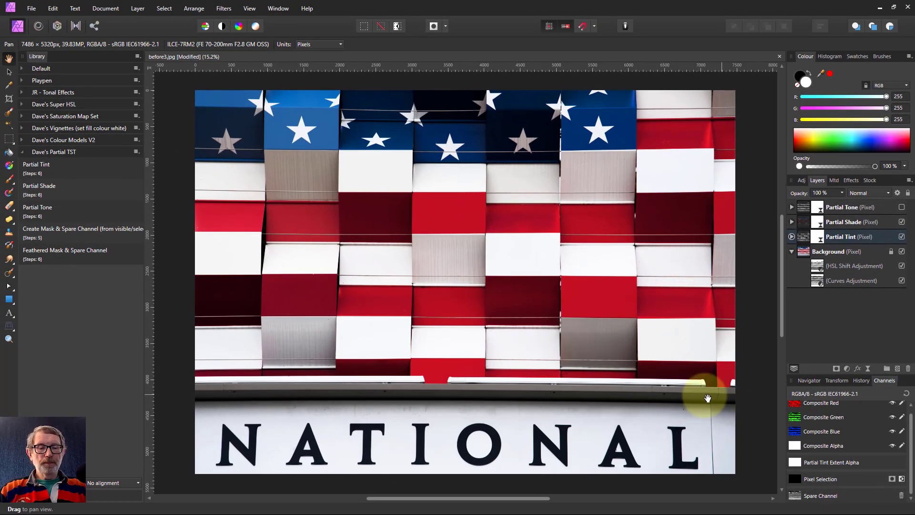
mouse_move(876, 356)
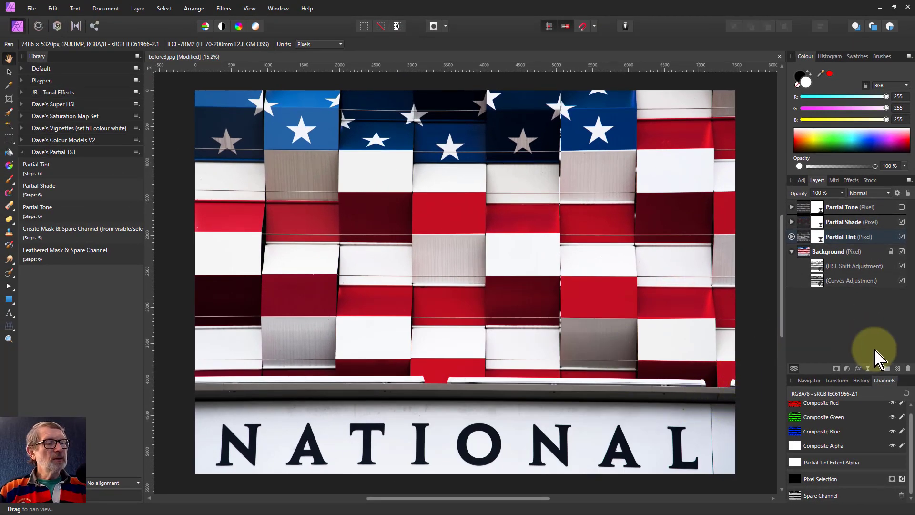
left_click(860, 380)
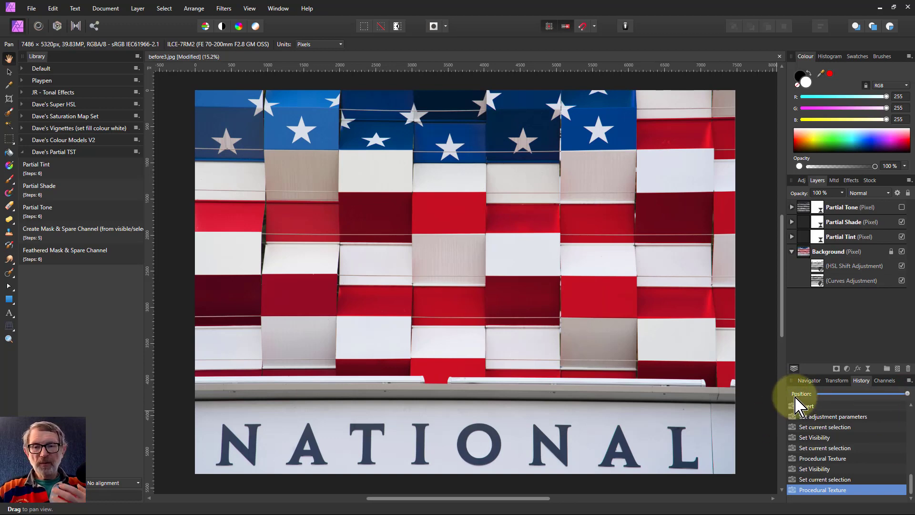
mouse_move(800, 402)
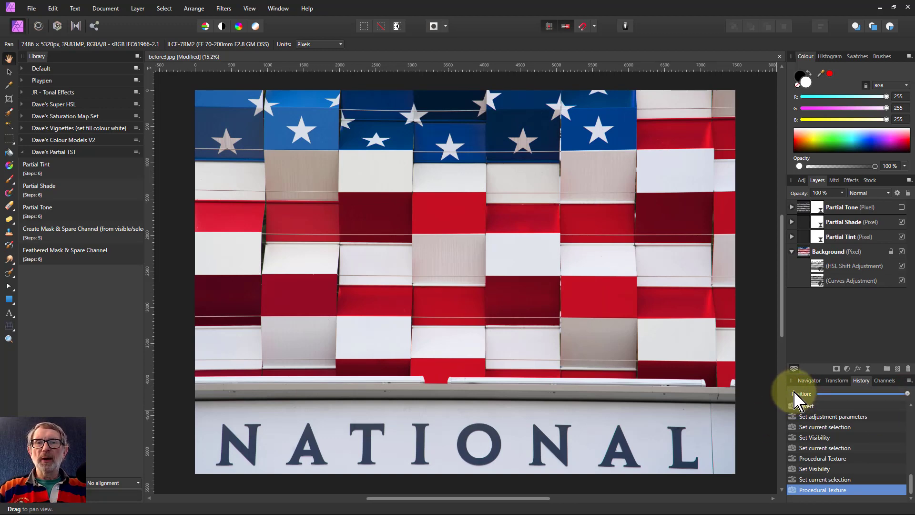